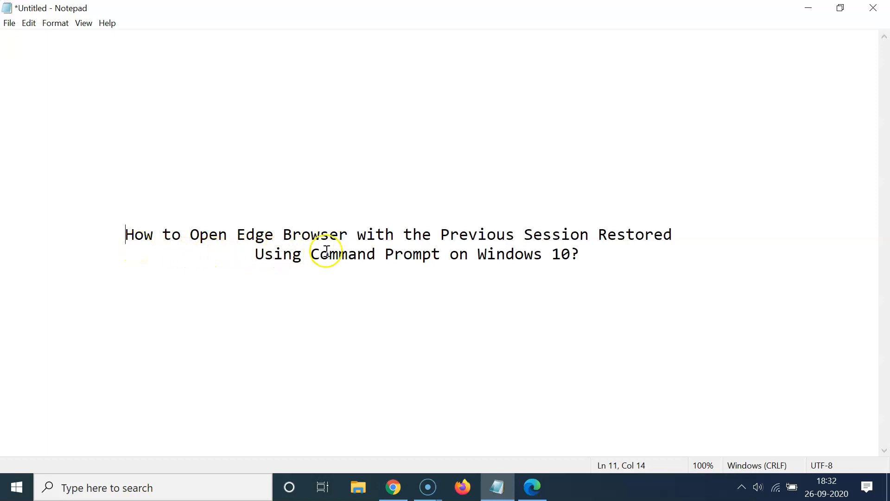
mouse_move(675, 244)
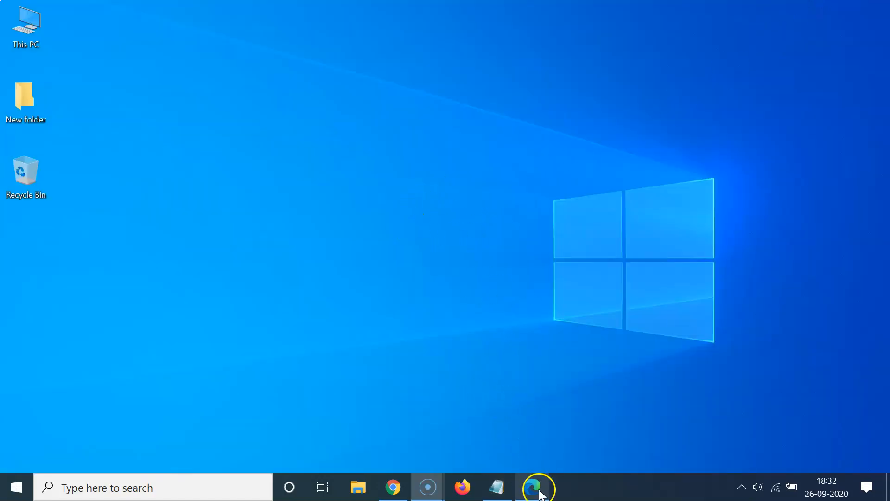
- Show the Edge window with its Google and Ubuntu tabs, then close the browser
click(533, 488)
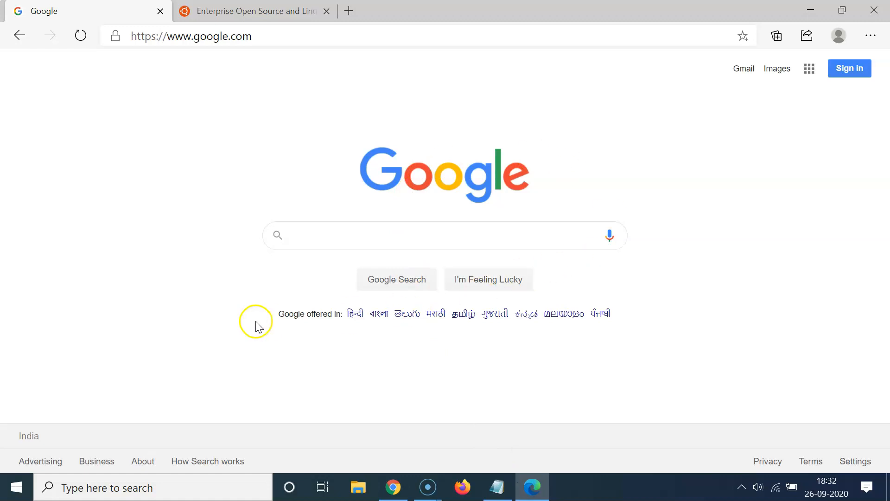
mouse_move(143, 17)
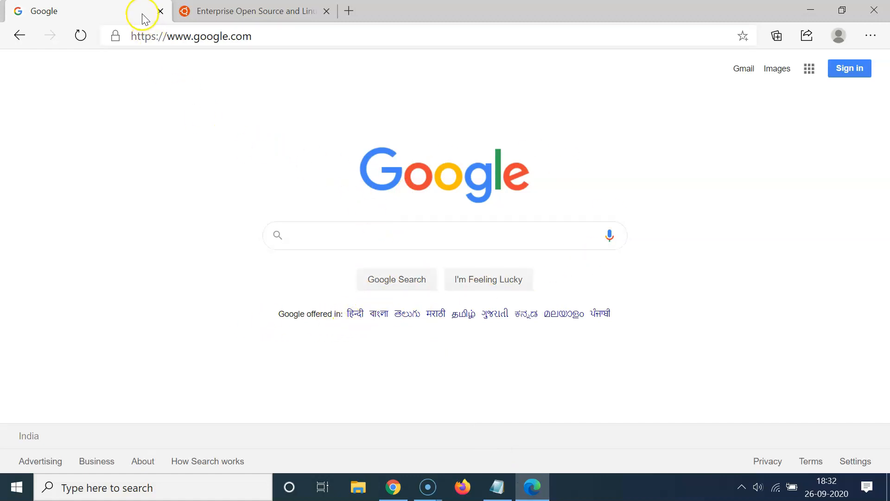
mouse_move(127, 23)
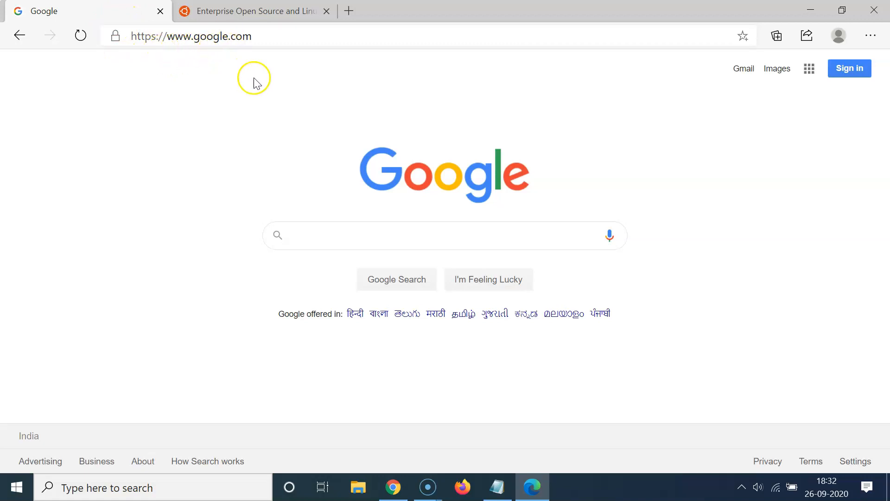
click(253, 10)
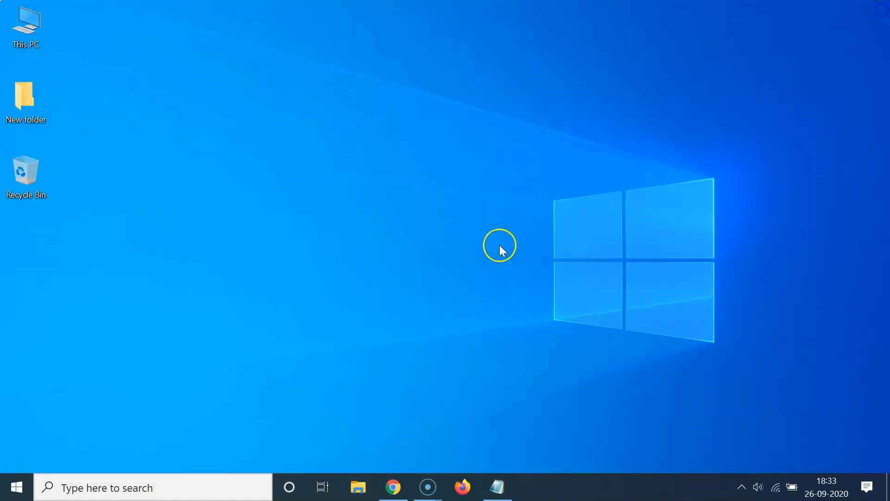
mouse_move(480, 252)
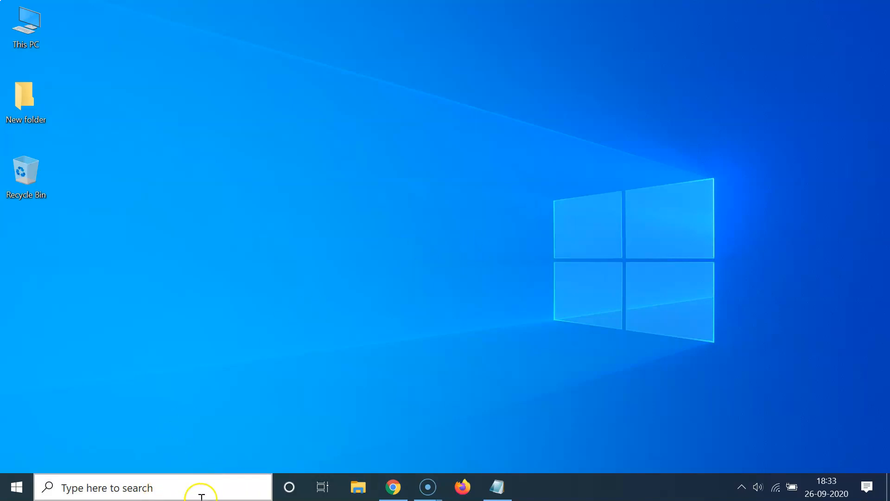
- Search Windows for 'com' and launch Command Prompt from the results
click(107, 488)
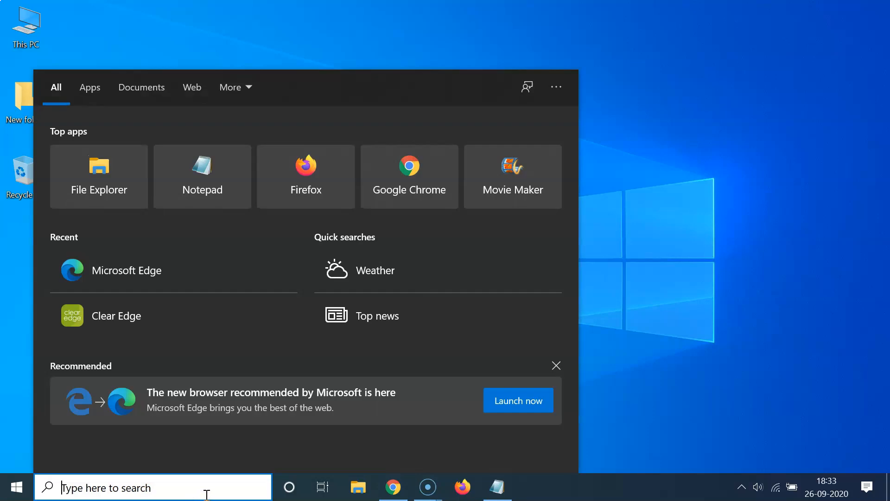
text(com)
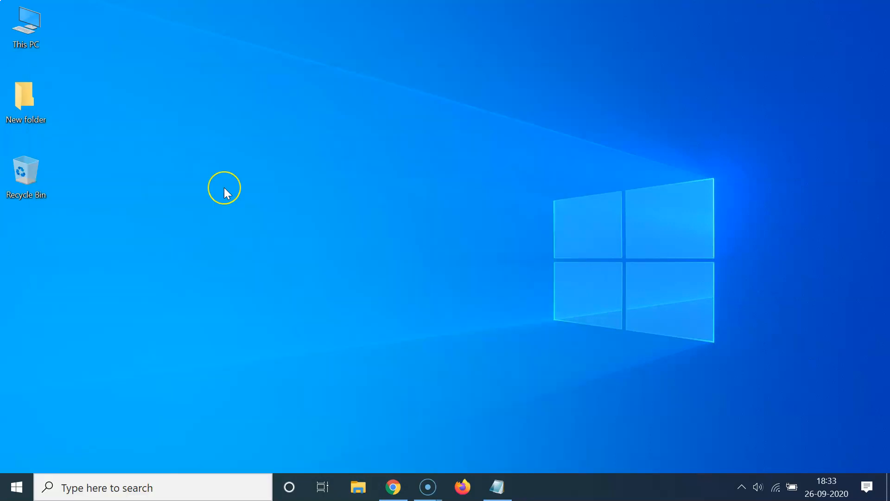
click(532, 488)
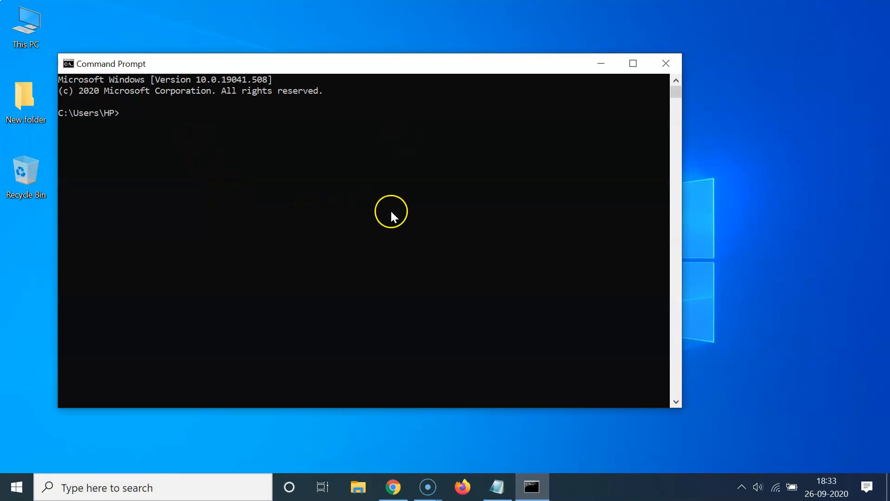
mouse_move(395, 217)
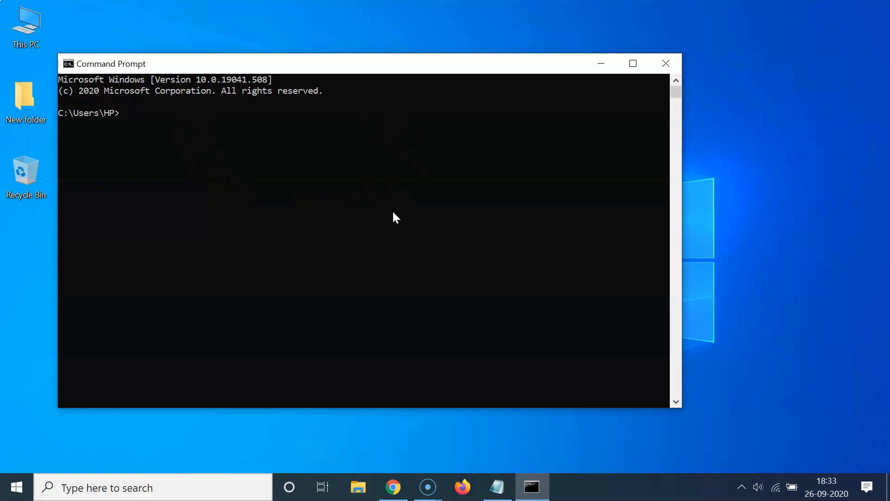
- Enter 'start msedge --restore-last-session' at the prompt to relaunch Edge with its tabs
text(st)
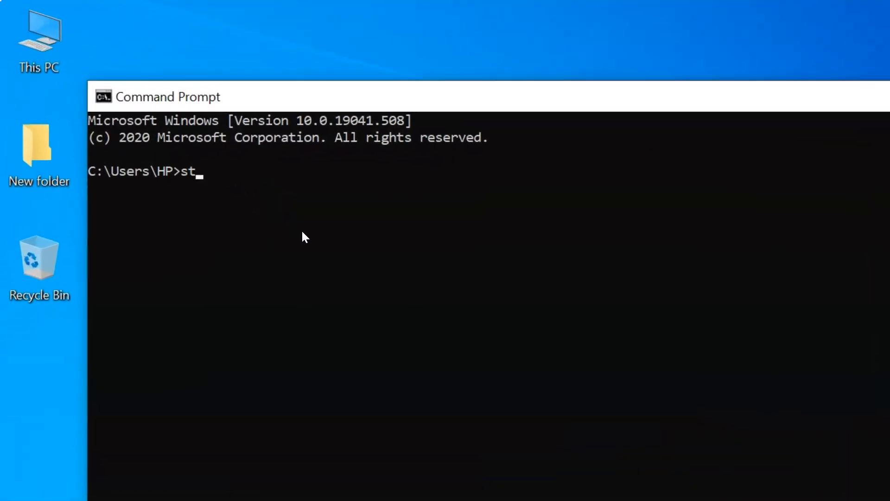
text(art ms)
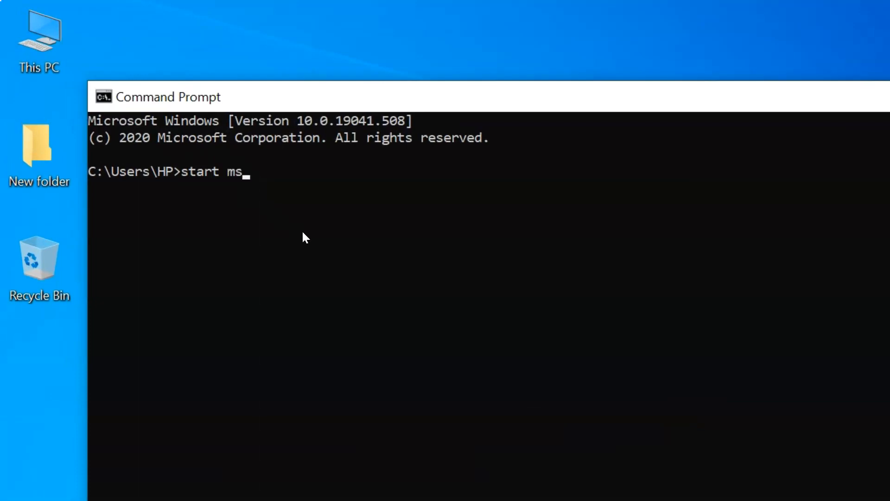
text(edge)
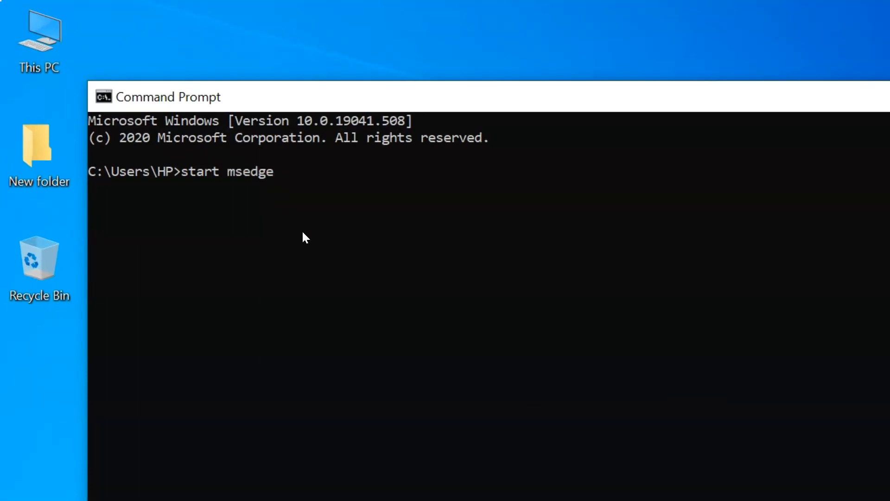
text(--res)
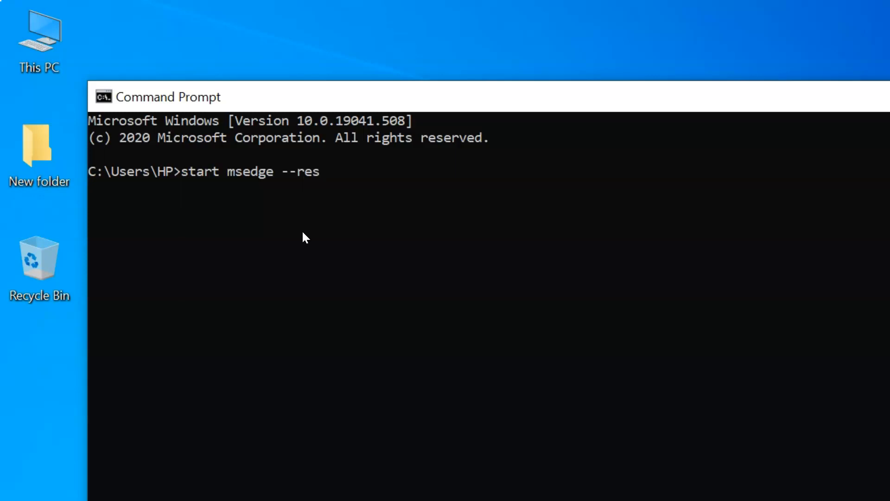
text(ore)
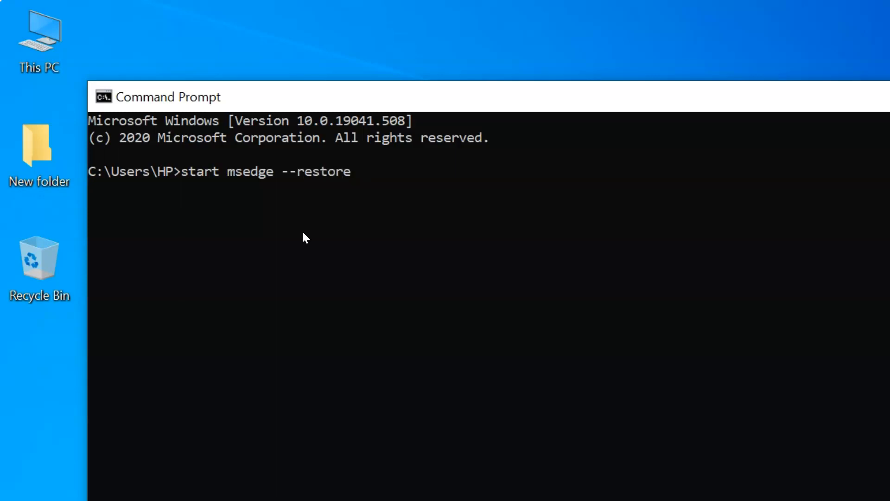
text(-last-ses)
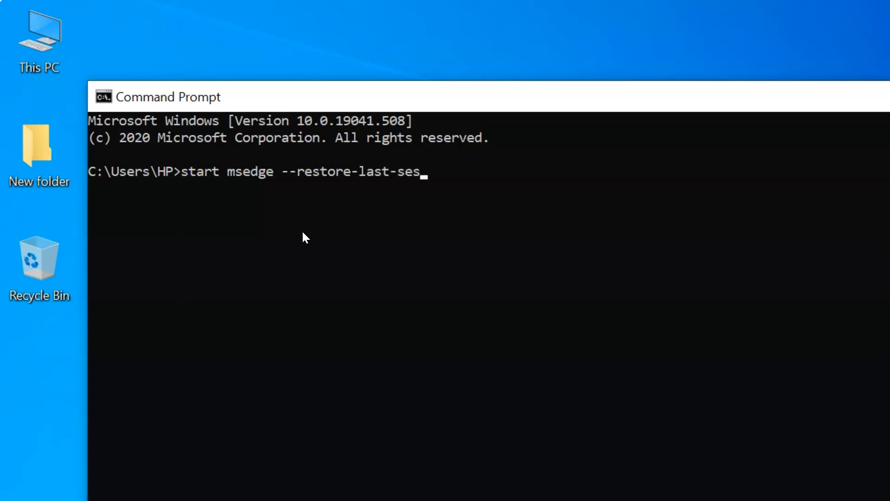
text(sion)
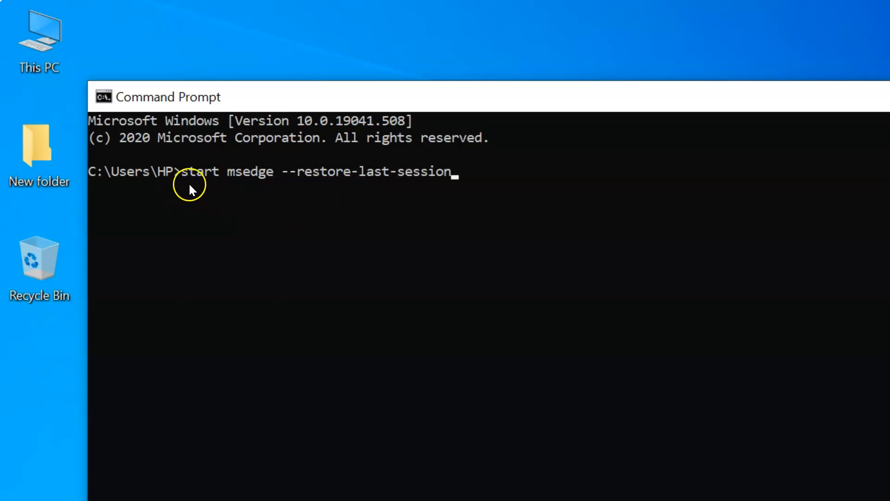
mouse_move(298, 187)
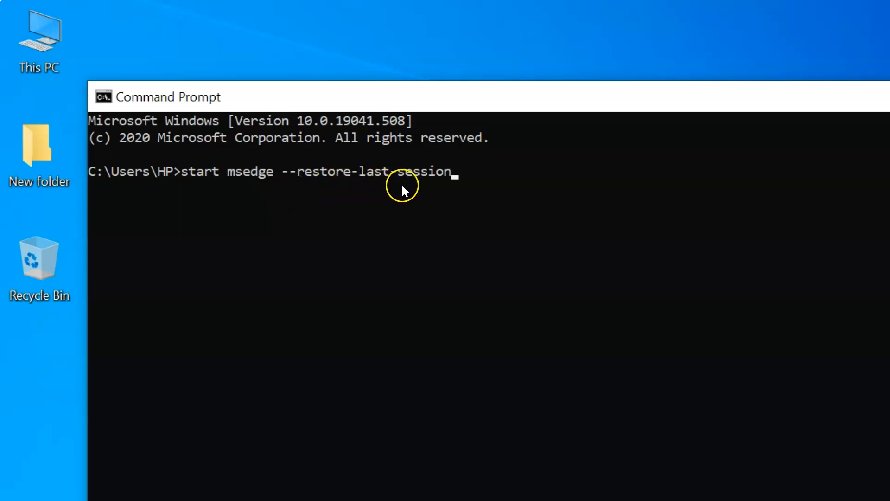
mouse_move(477, 218)
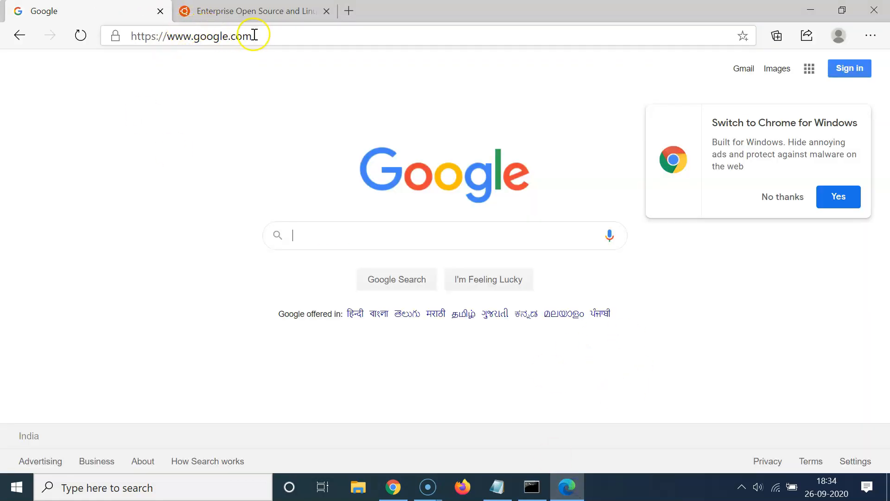
- Check the restored Ubuntu and Google tabs, then minimize Edge to the taskbar
click(252, 11)
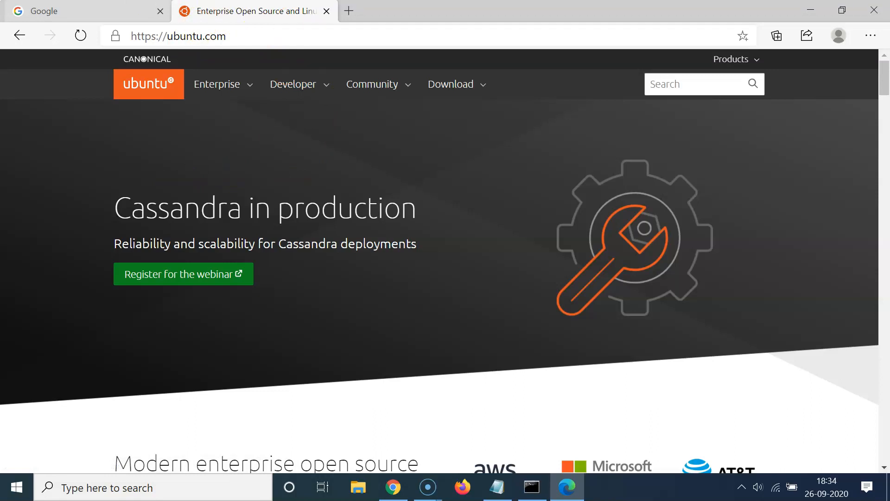
click(80, 11)
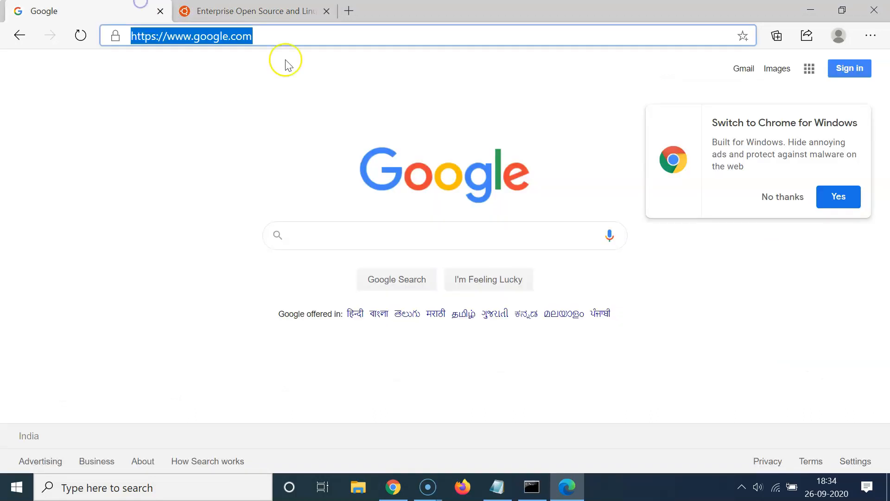
mouse_move(328, 177)
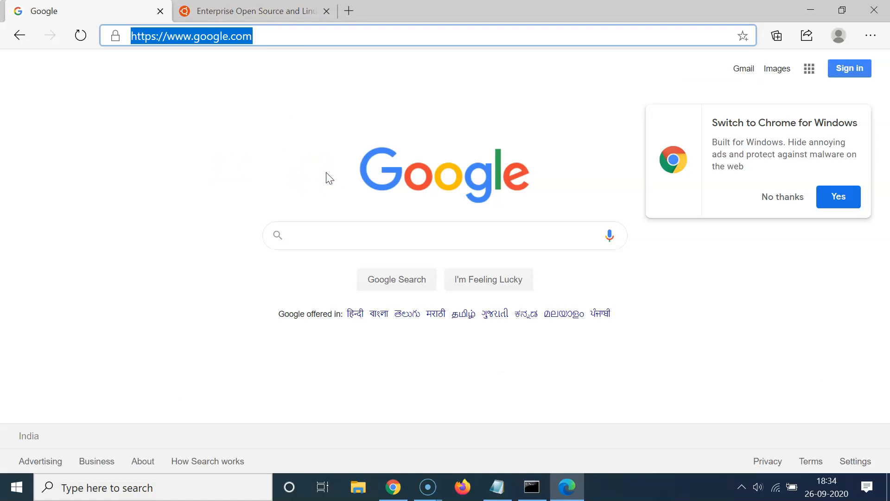
click(532, 488)
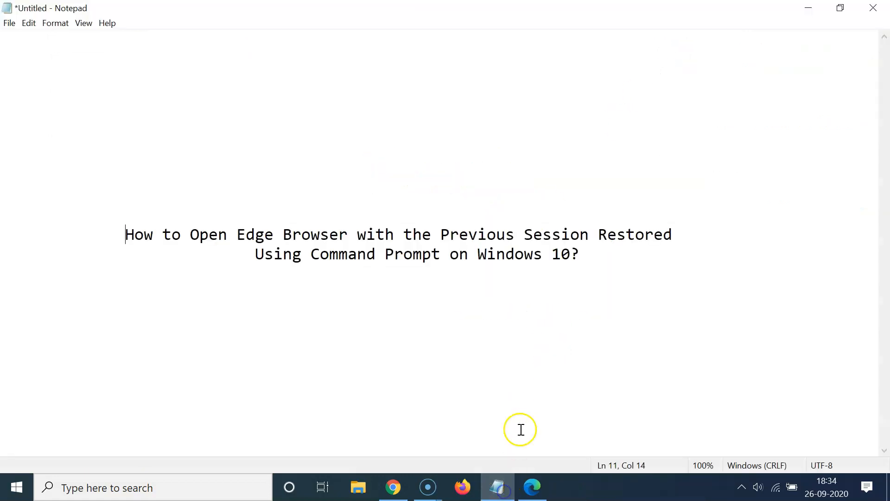
mouse_move(296, 233)
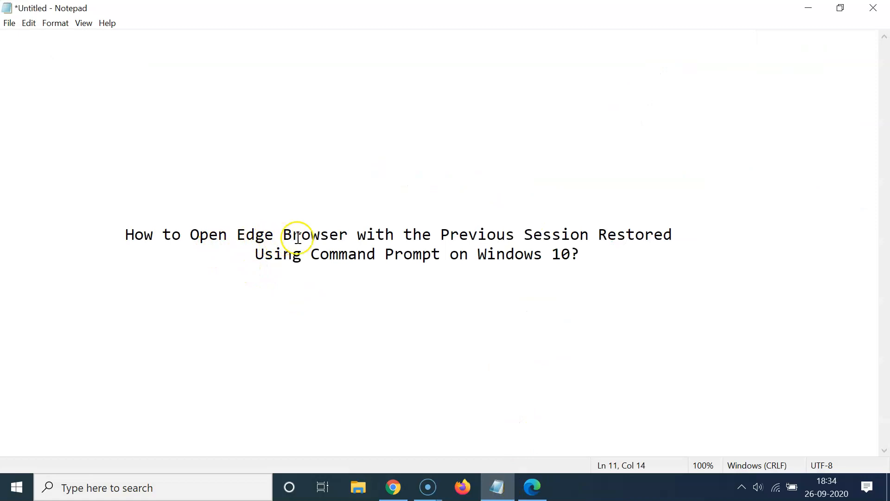